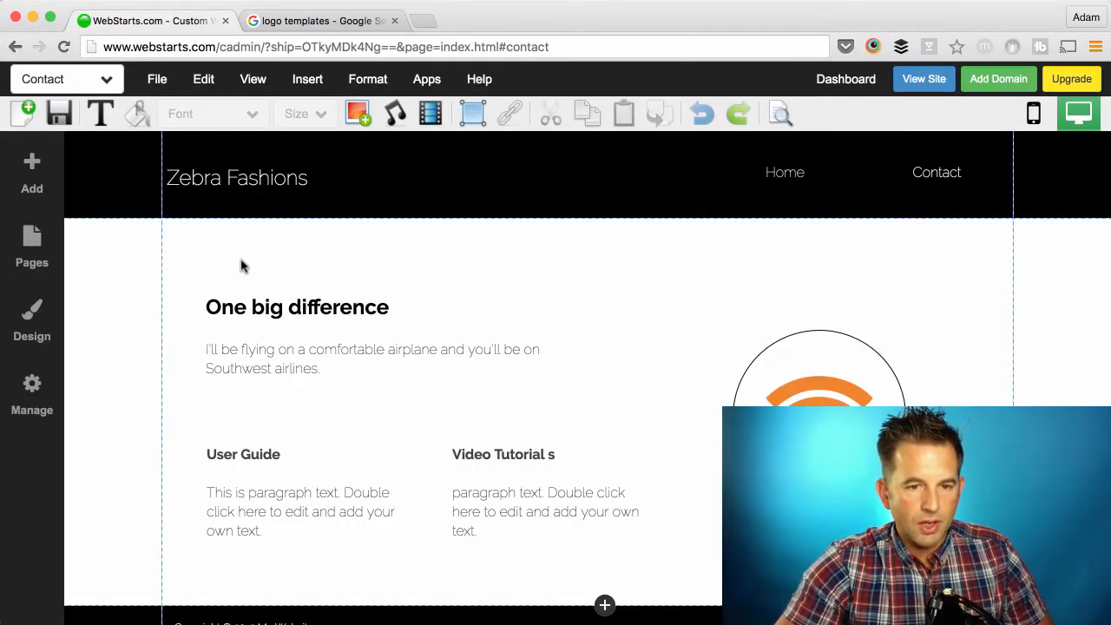
mouse_move(254, 268)
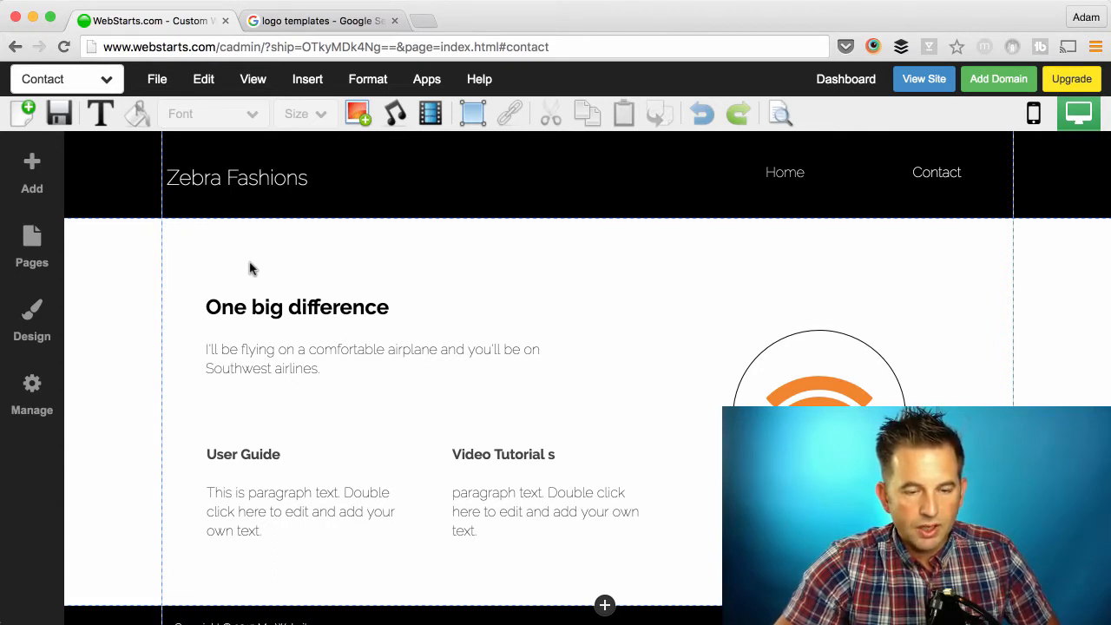
Step: Select the header strip and open its Background Color palette via Set Color
left_click(134, 174)
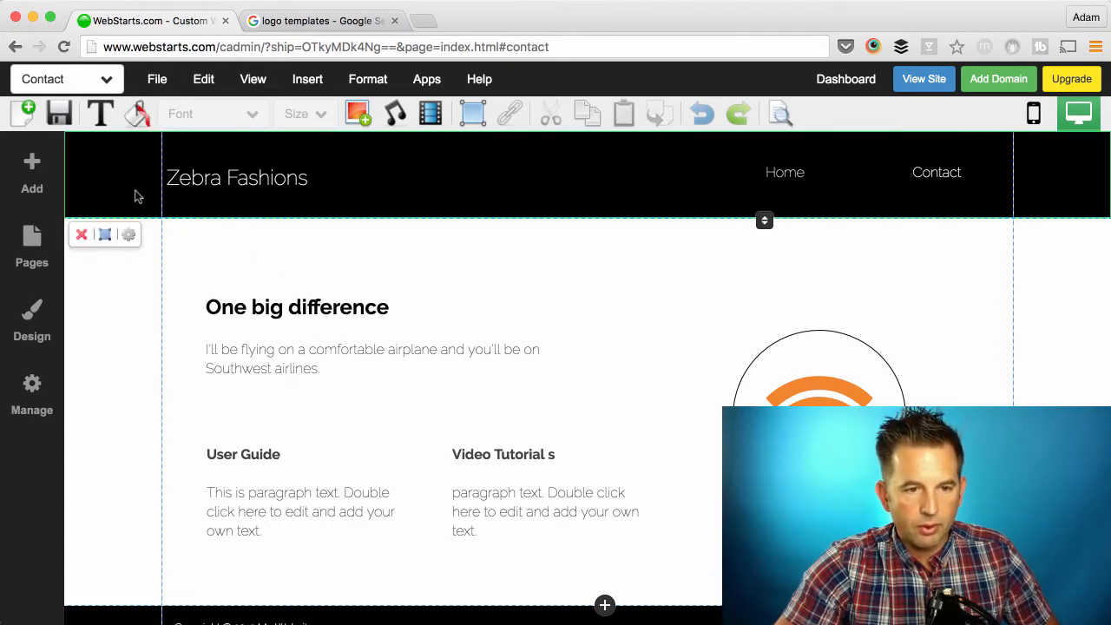
mouse_move(137, 114)
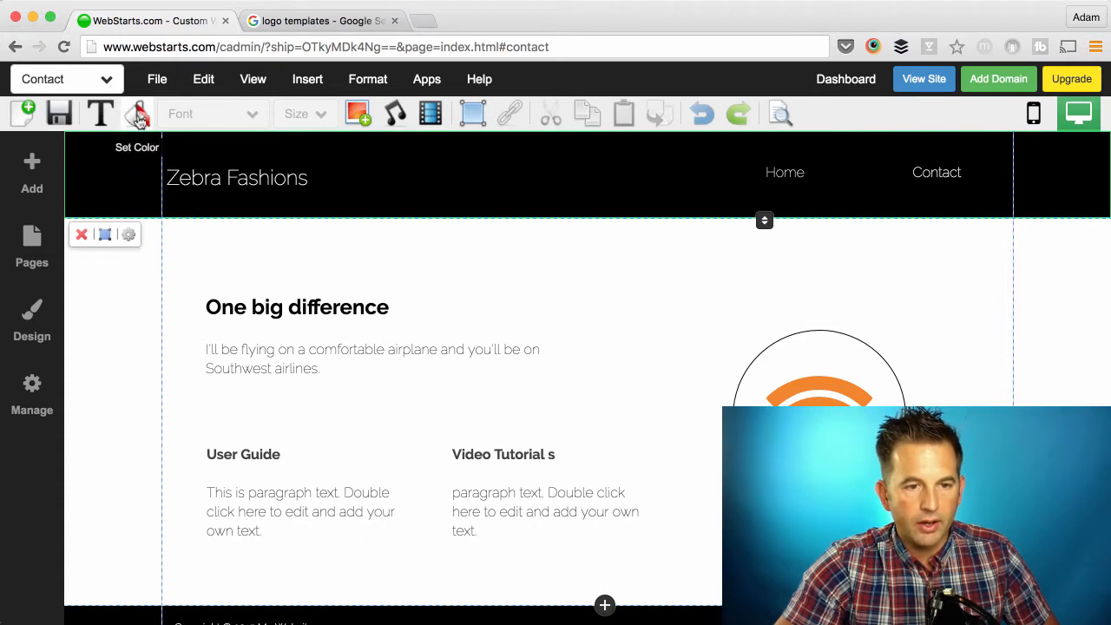
left_click(137, 114)
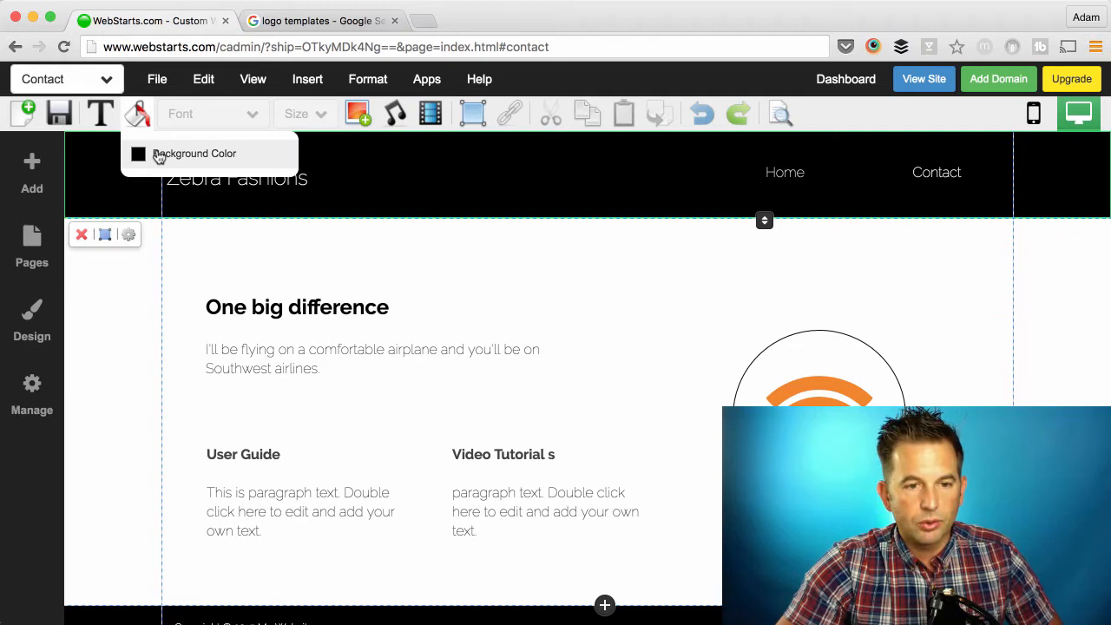
left_click(194, 153)
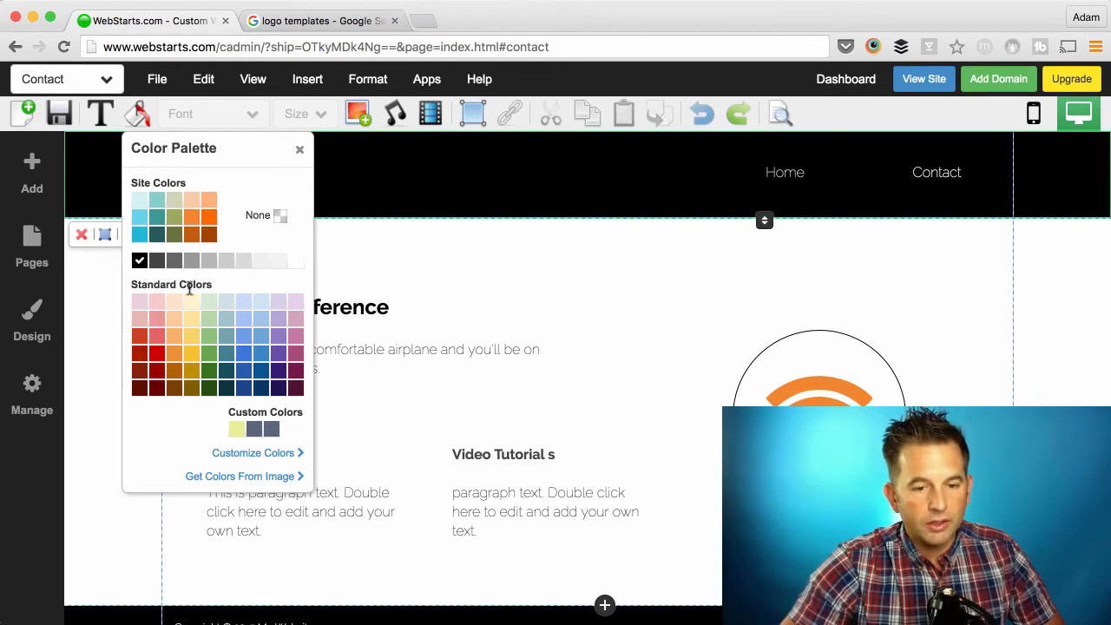
mouse_move(217, 439)
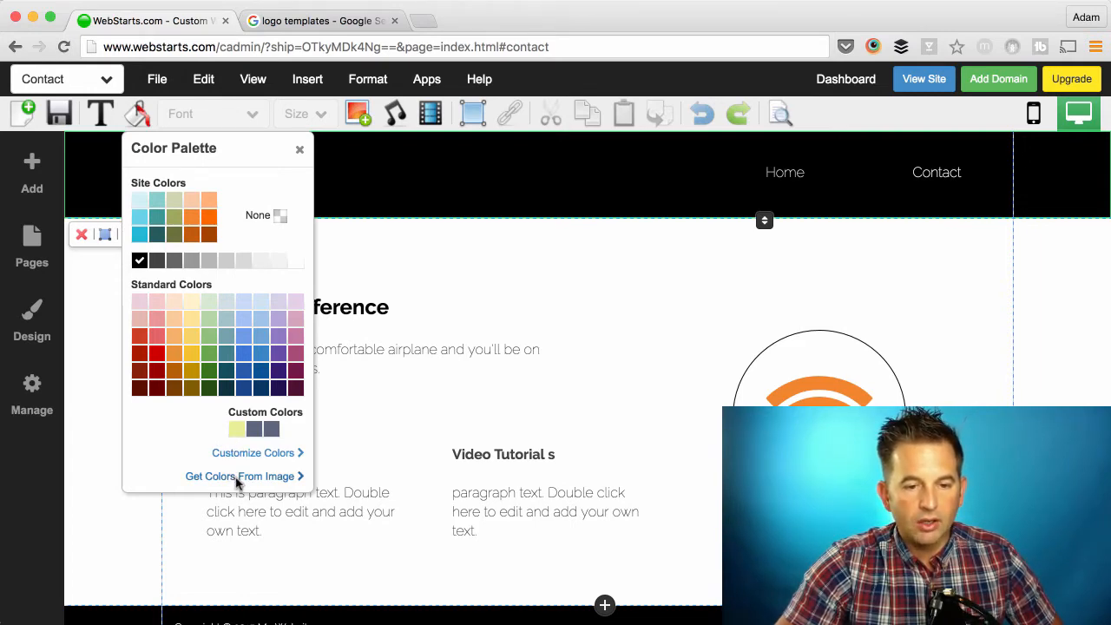
Step: Upload the mountain logo under Get Colors From Image and extract its colours
left_click(241, 476)
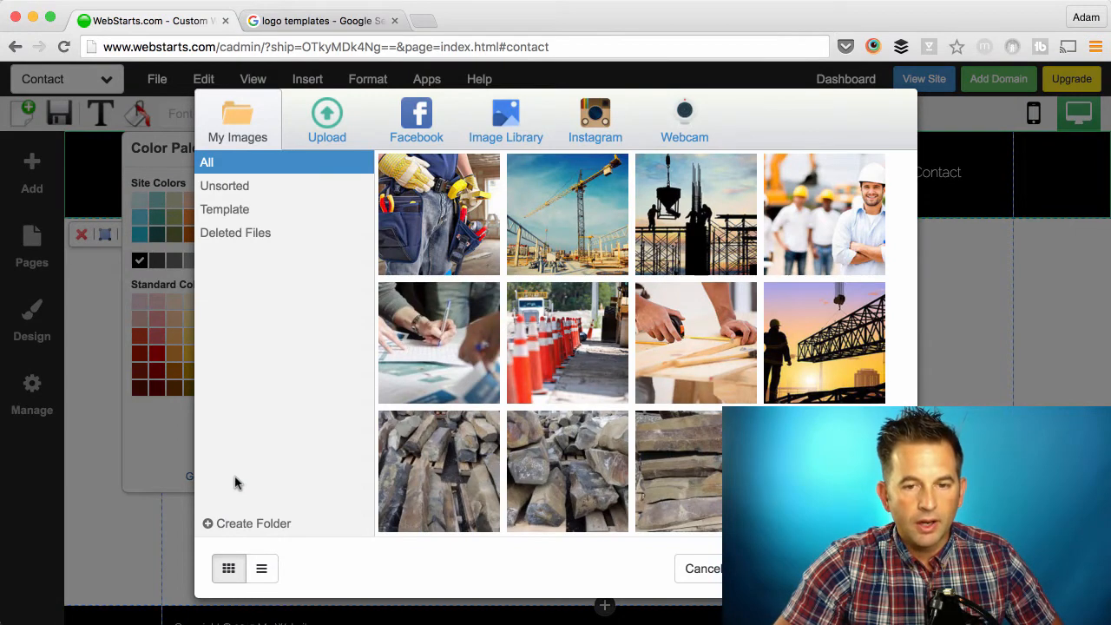
mouse_move(438, 342)
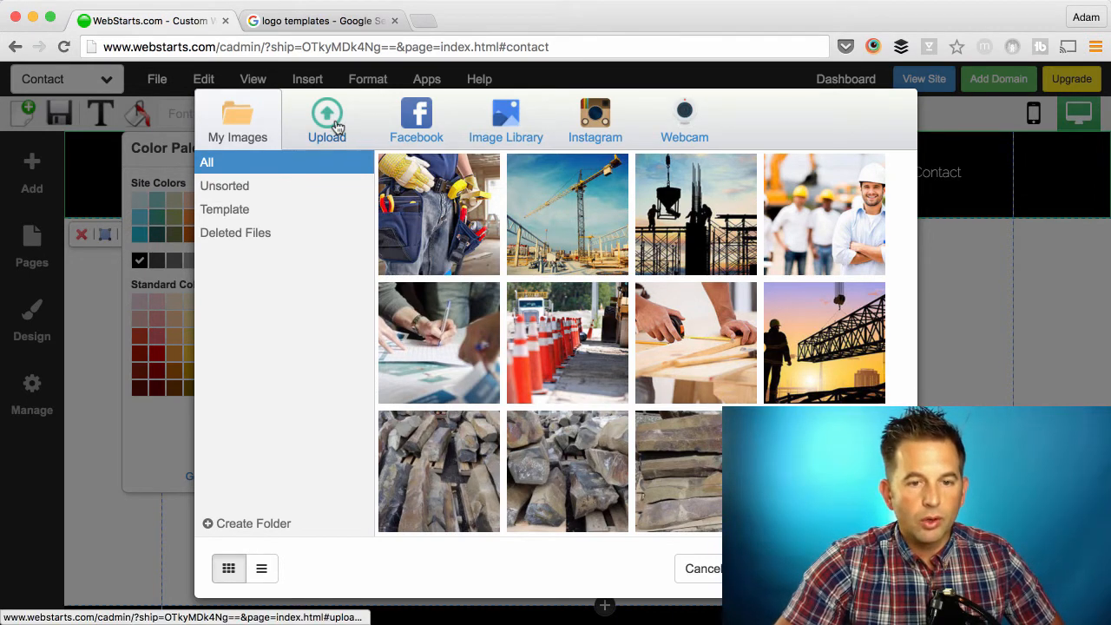
left_click(326, 117)
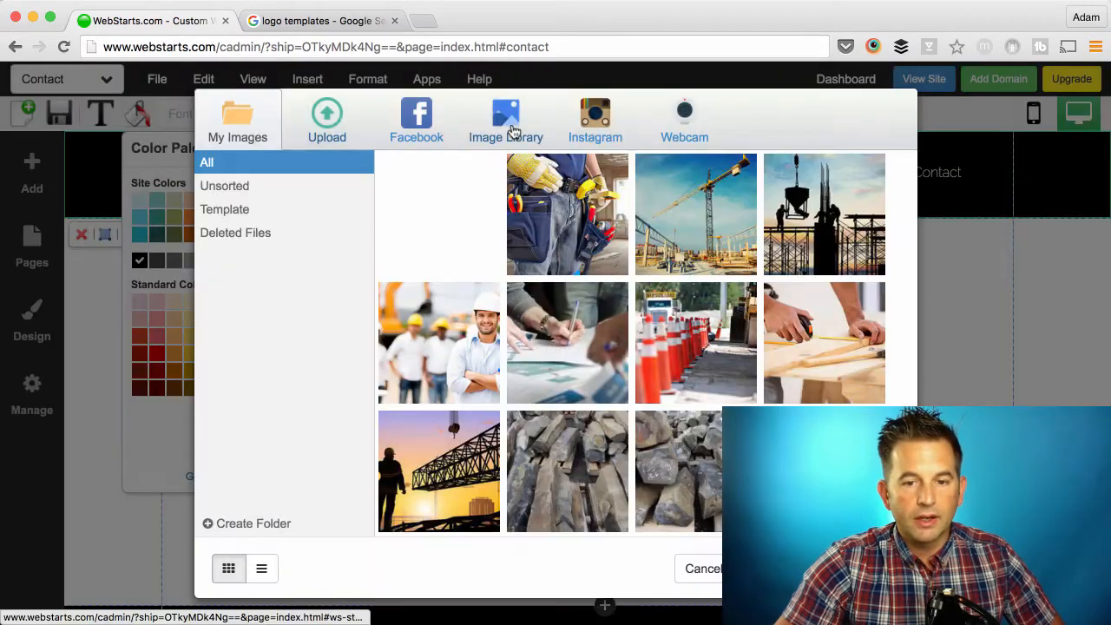
left_click(439, 215)
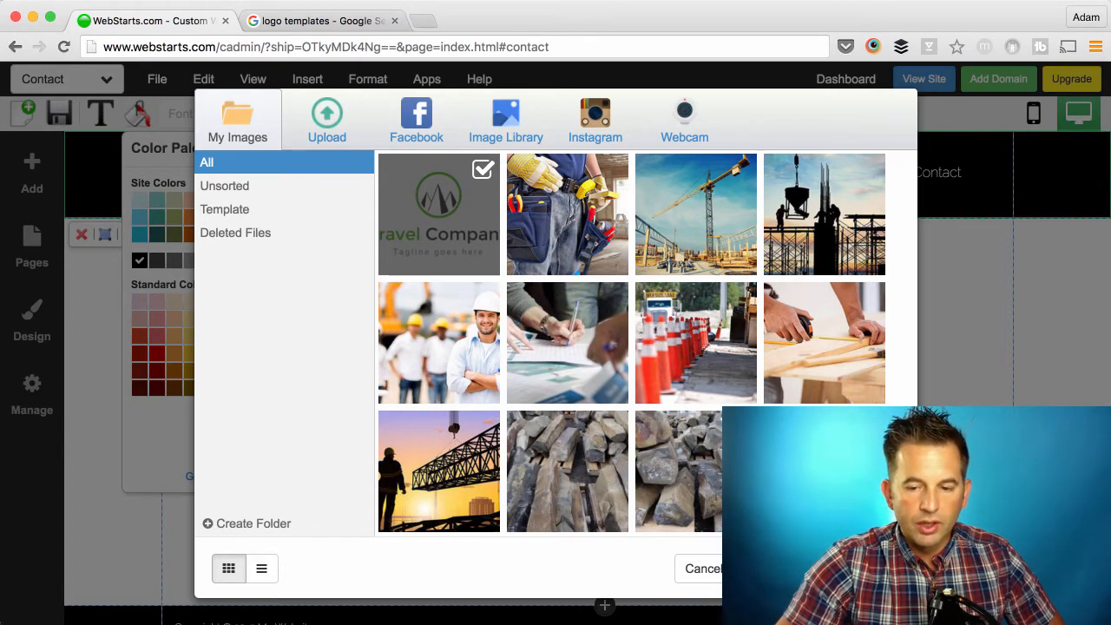
left_click(703, 568)
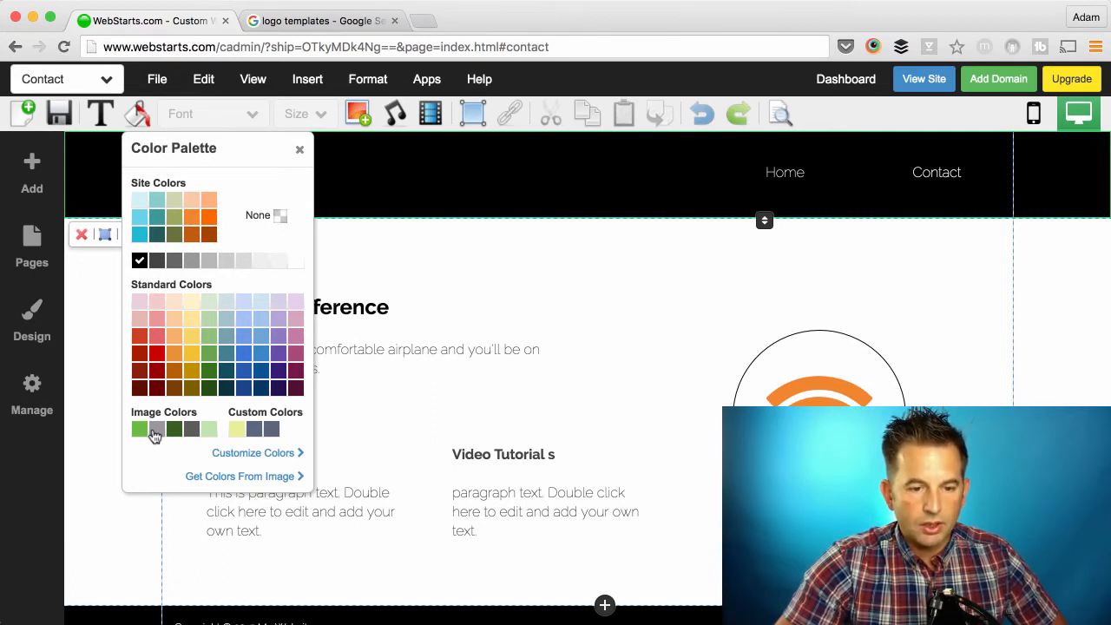
mouse_move(208, 434)
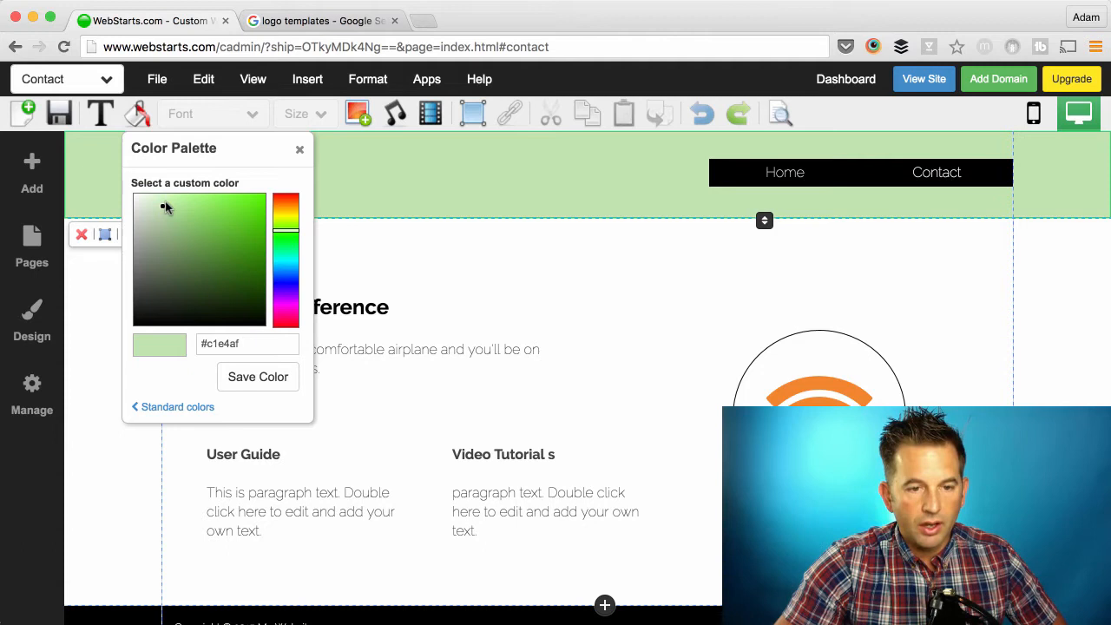
Step: Darken the header's light green image colour to custom shade #619048
left_click(178, 245)
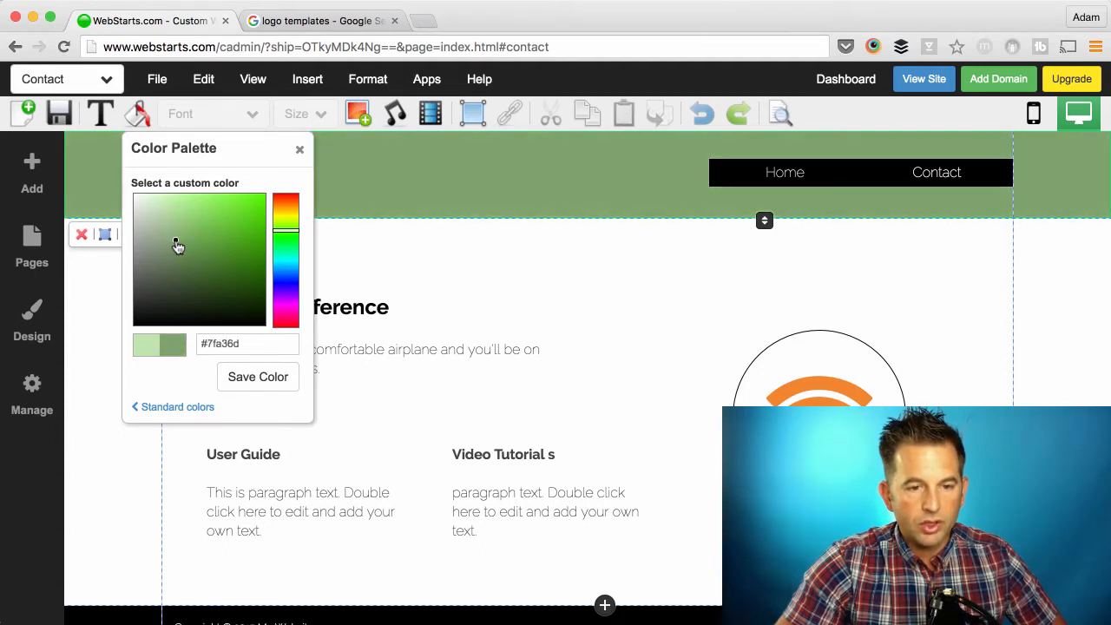
left_click(199, 255)
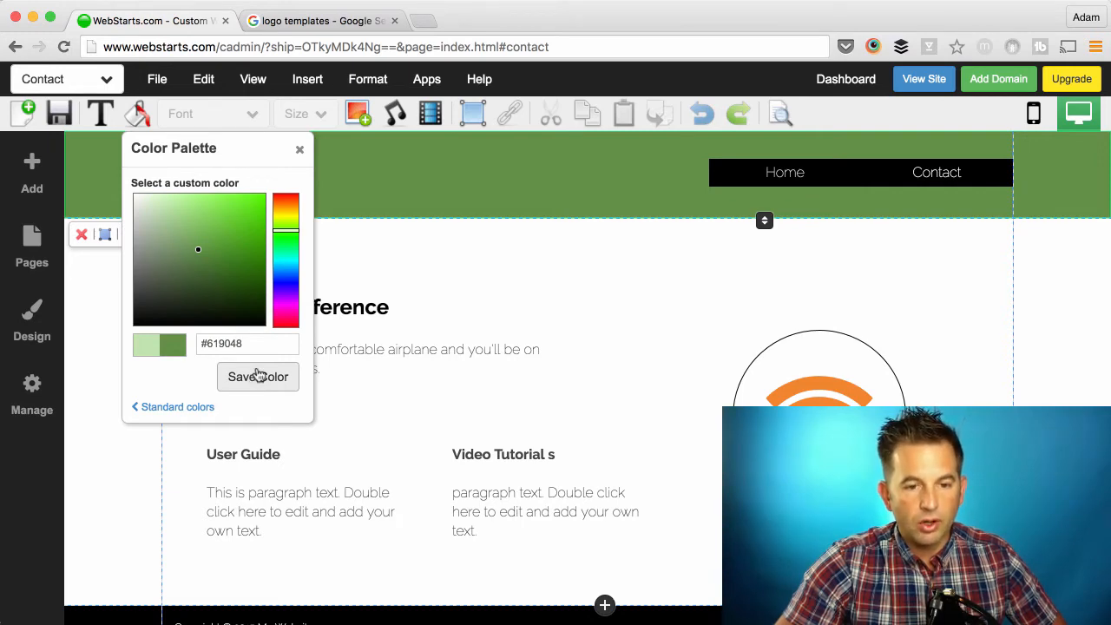
mouse_move(174, 408)
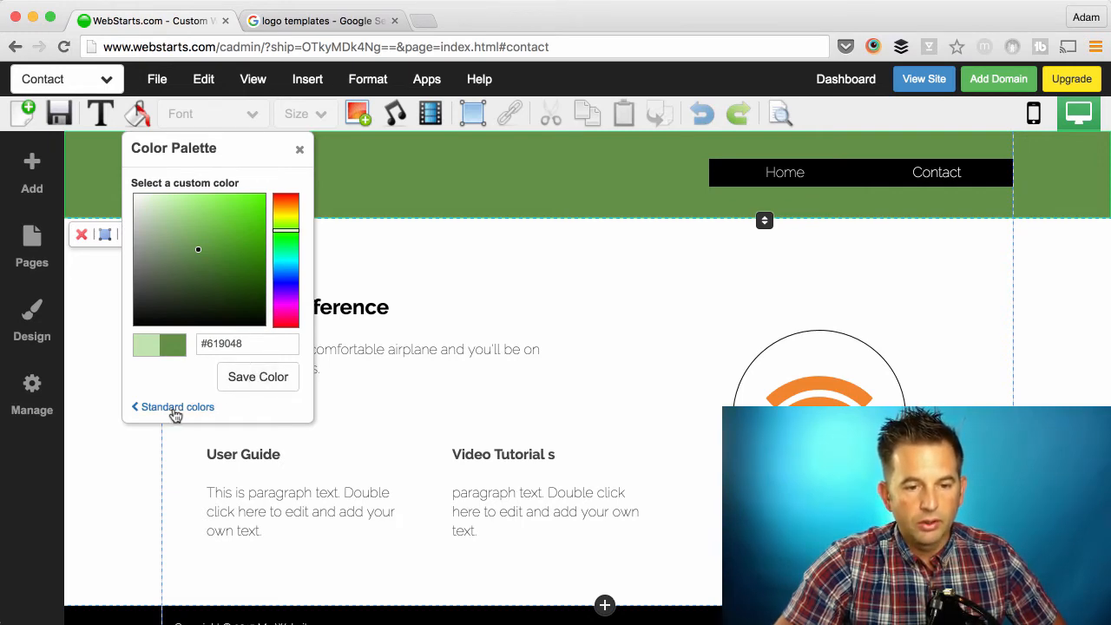
Step: Save #619048 as a custom colour and fill the body background with the logo's light green
left_click(177, 406)
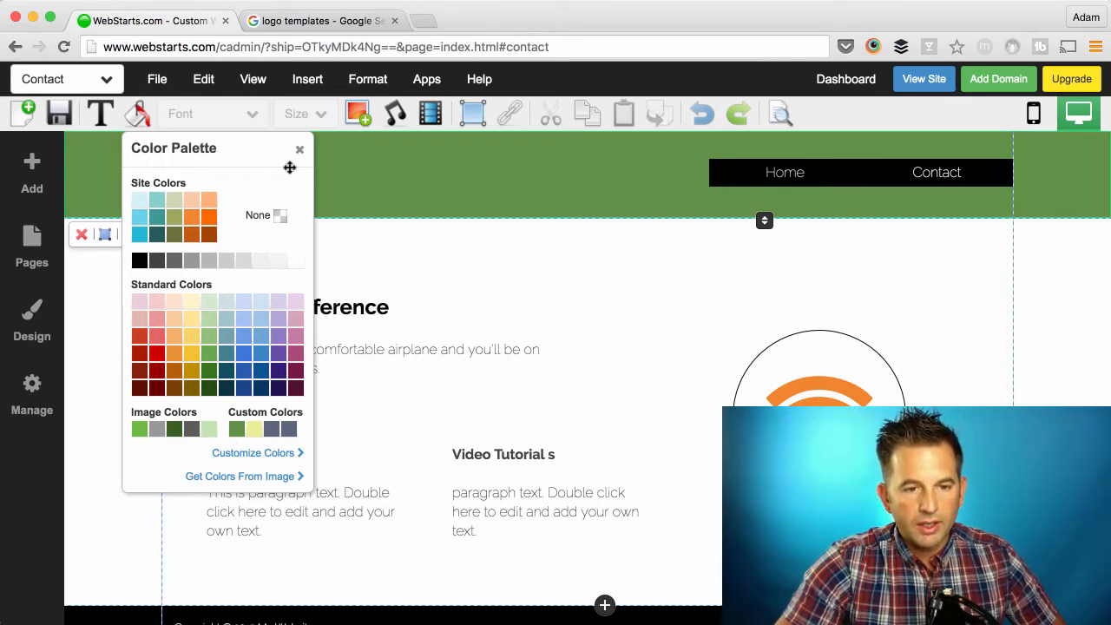
left_click(300, 148)
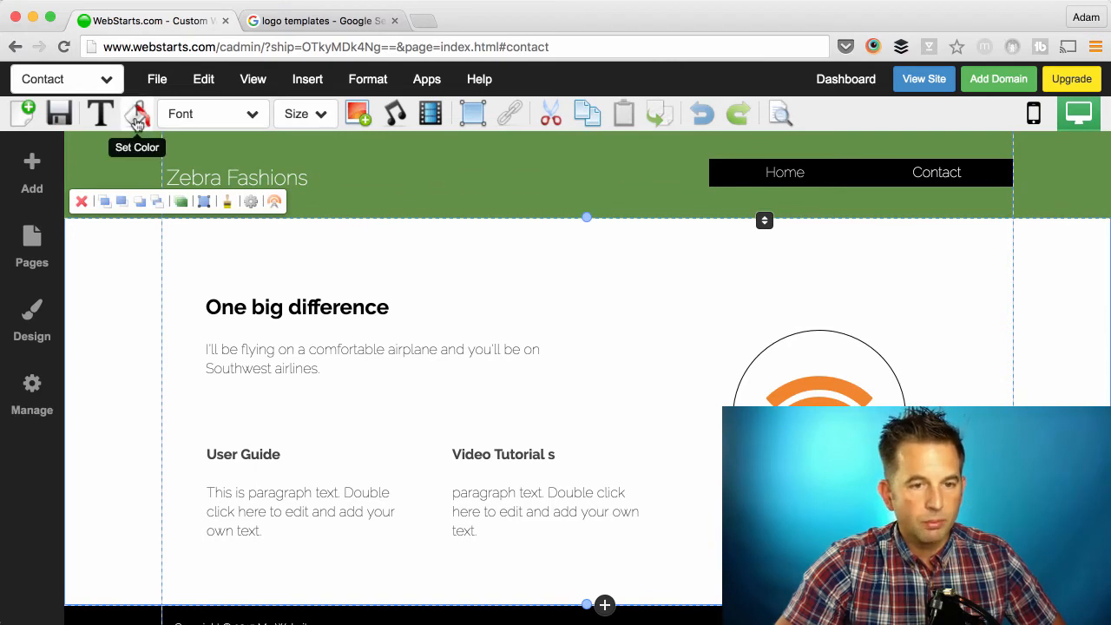
left_click(136, 113)
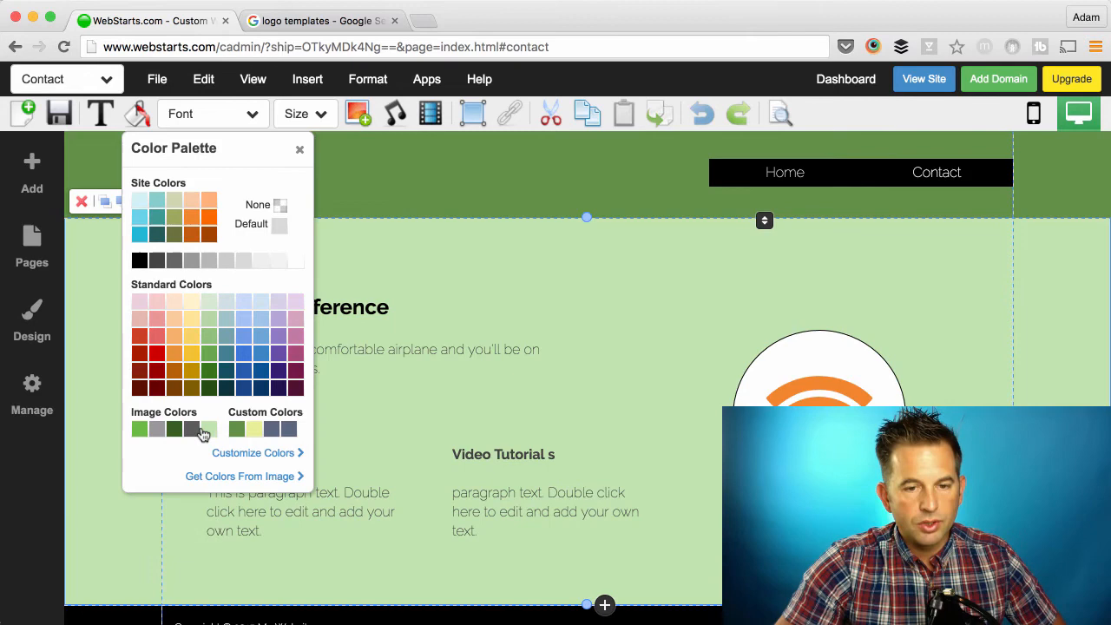
left_click(301, 149)
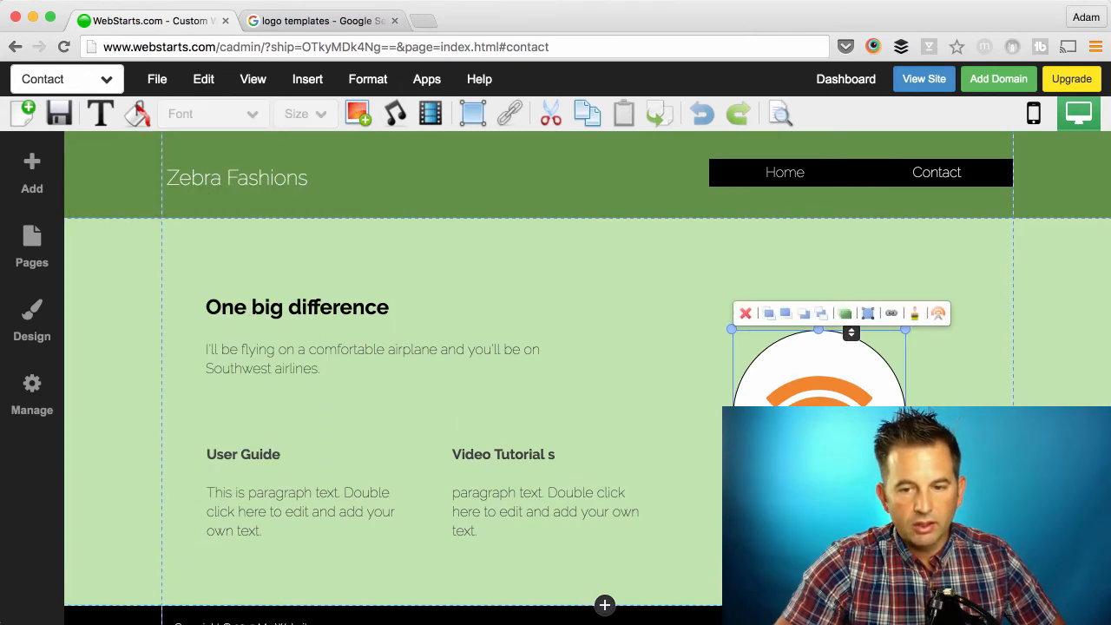
left_click(137, 113)
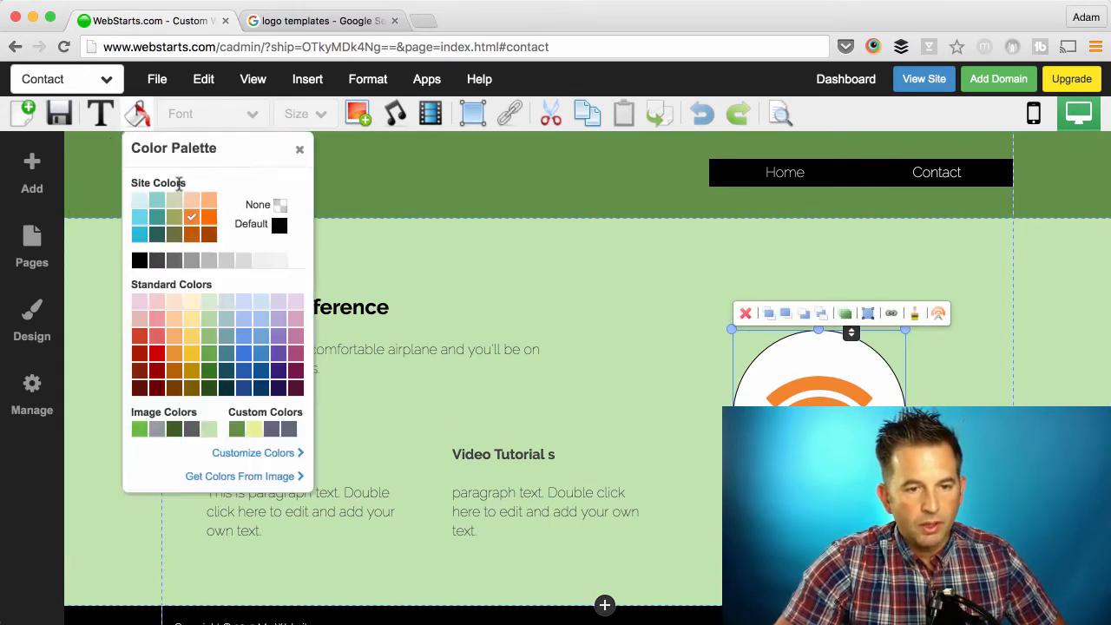